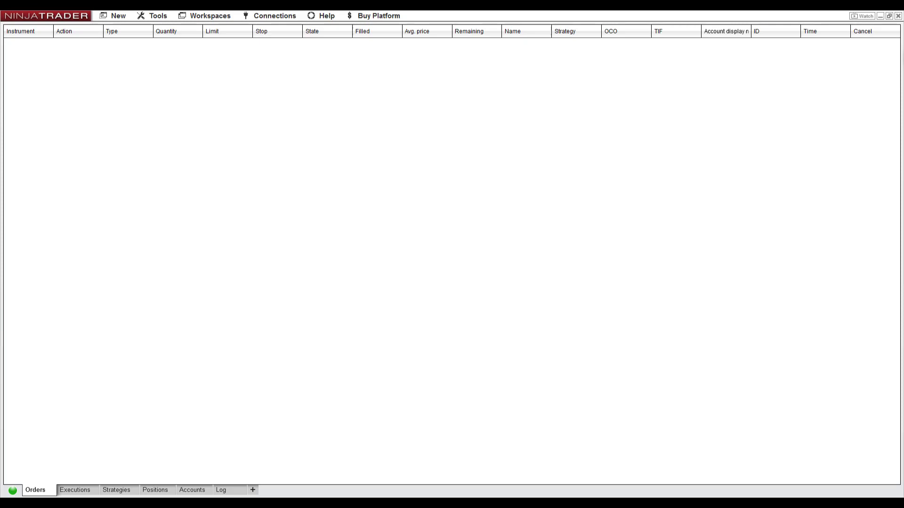
mouse_move(453, 142)
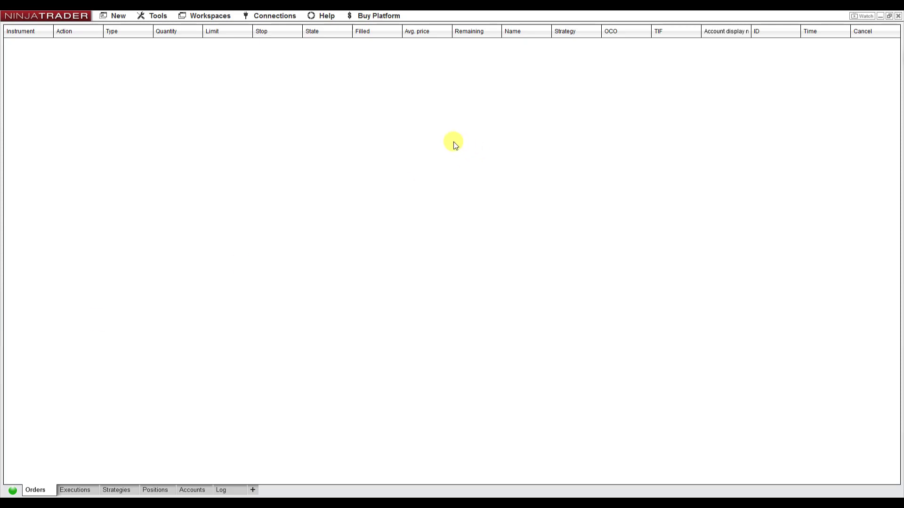
mouse_move(526, 72)
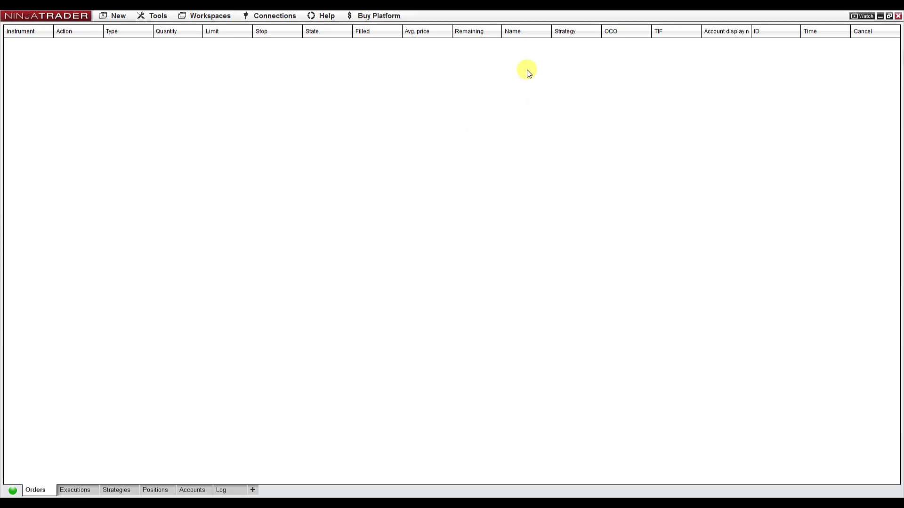
mouse_move(266, 96)
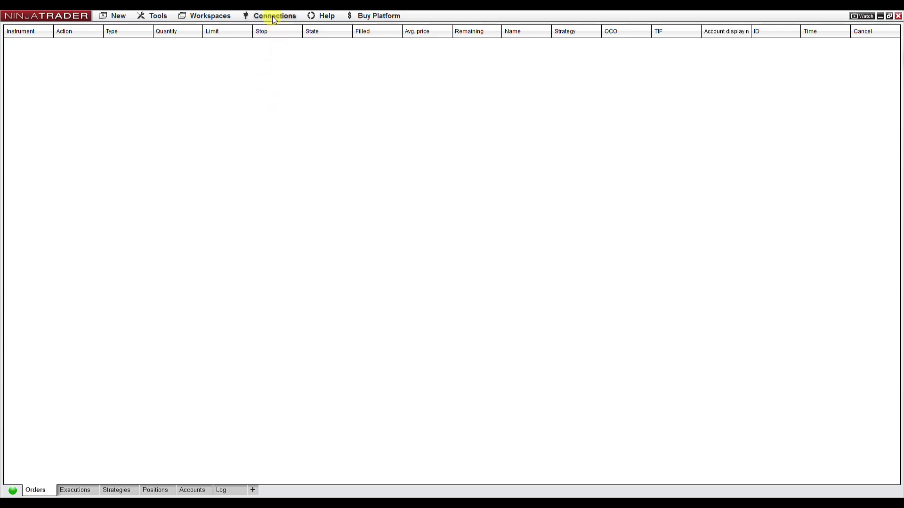
- Open Historical Data on the Load tab with Get Market Replay data expanded
left_click(275, 16)
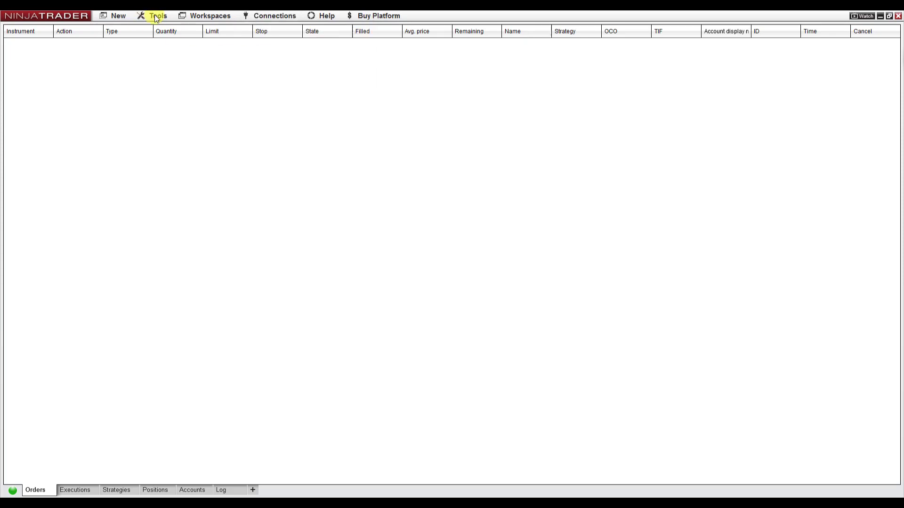
left_click(157, 15)
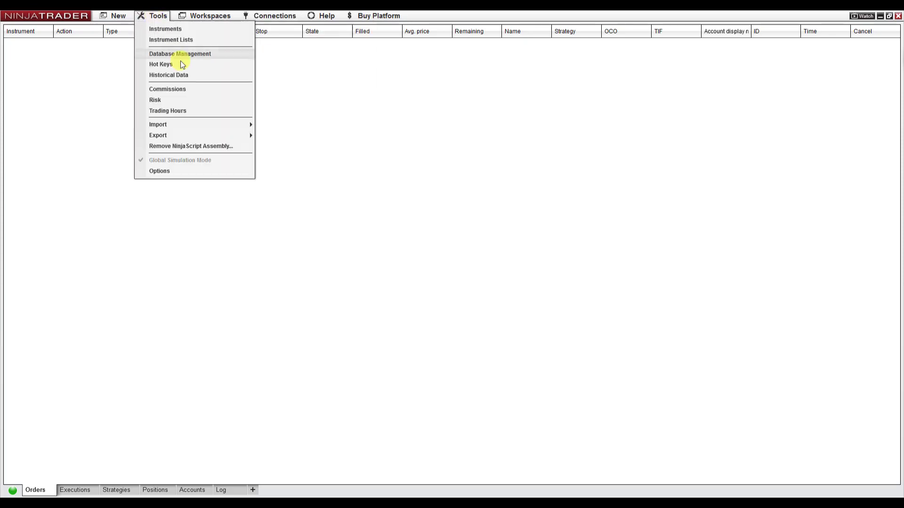
left_click(169, 75)
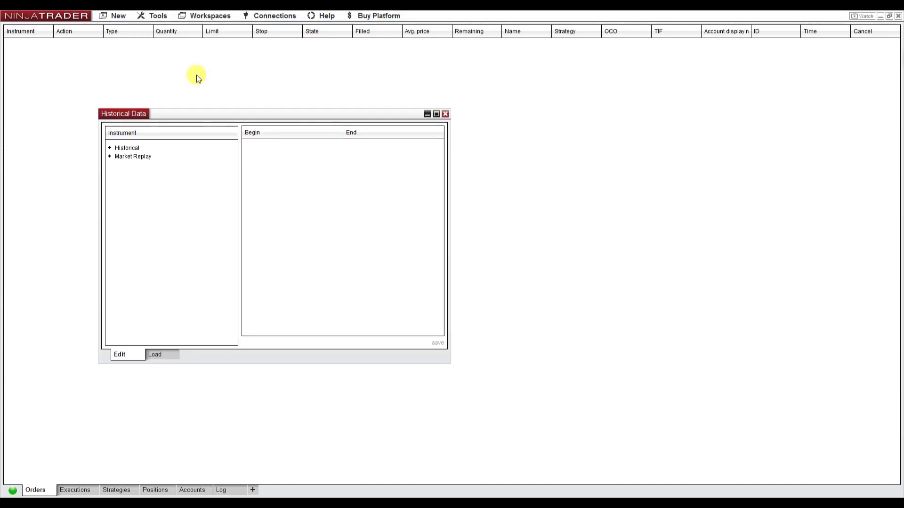
left_click(154, 354)
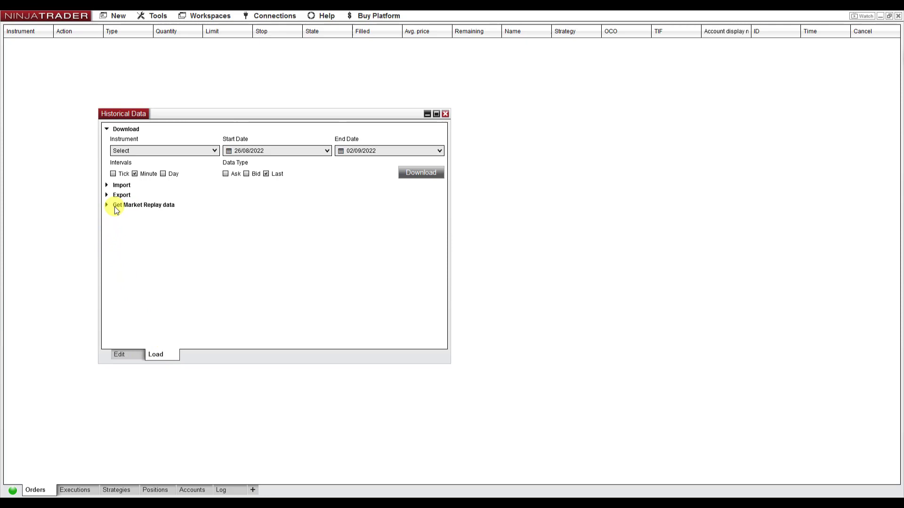
left_click(107, 205)
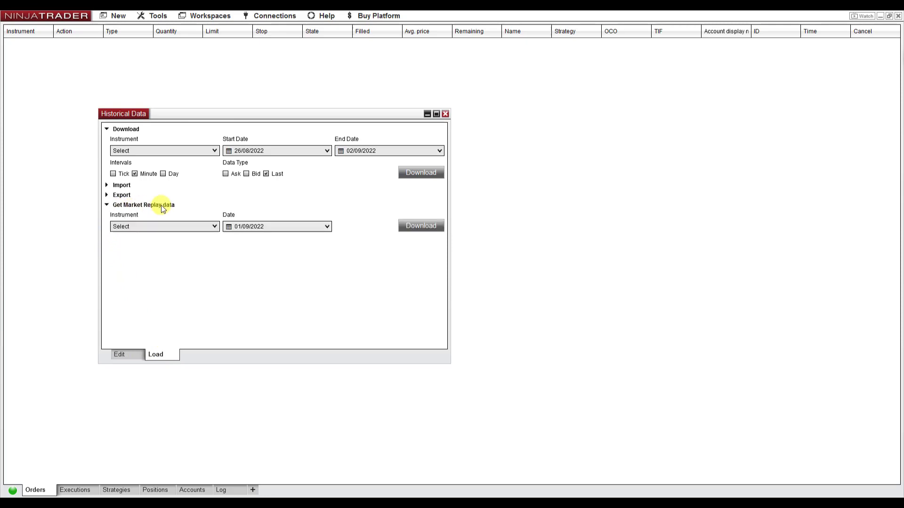
left_click(164, 226)
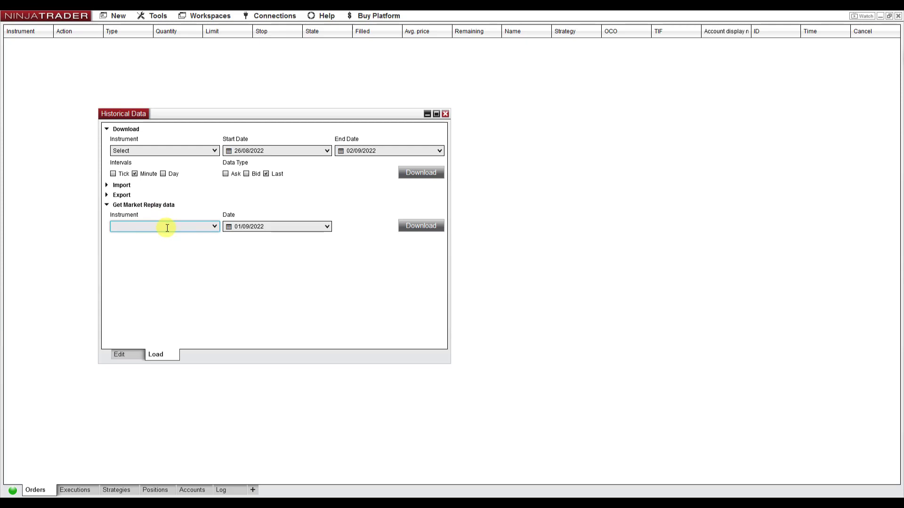
- Enter instrument 6E 09-22, keep date 01/09/2022, and start the replay download
type("6E 09-22")
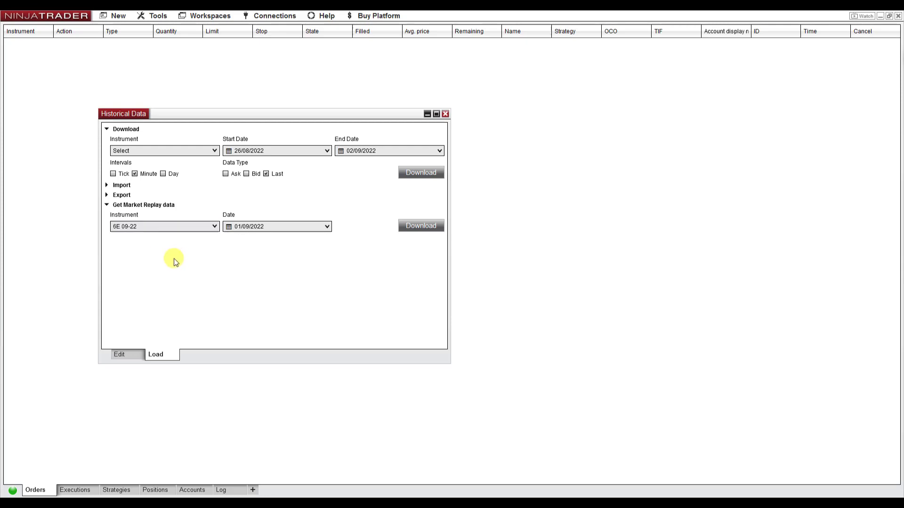
left_click(326, 226)
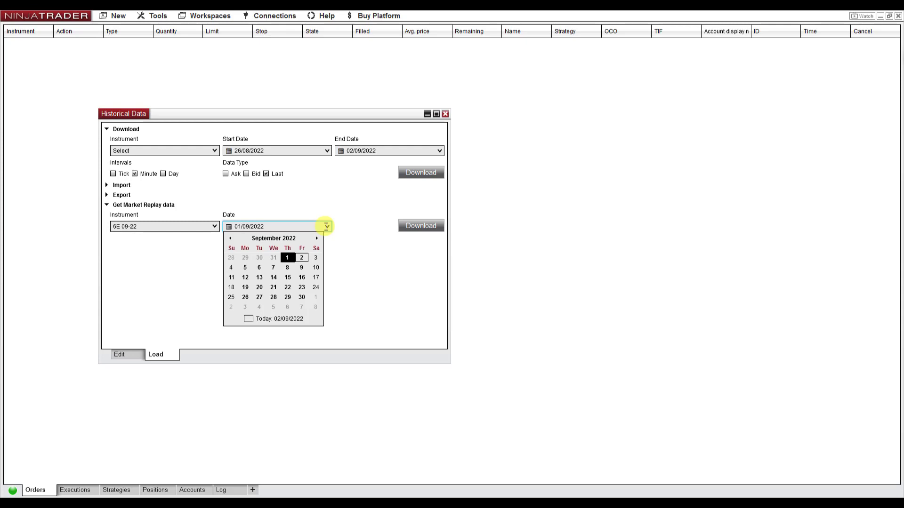
mouse_move(282, 268)
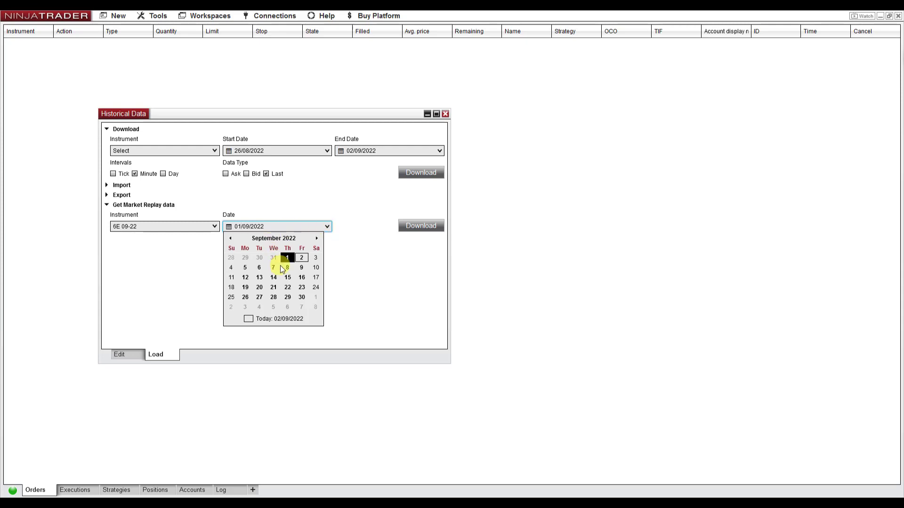
left_click(287, 257)
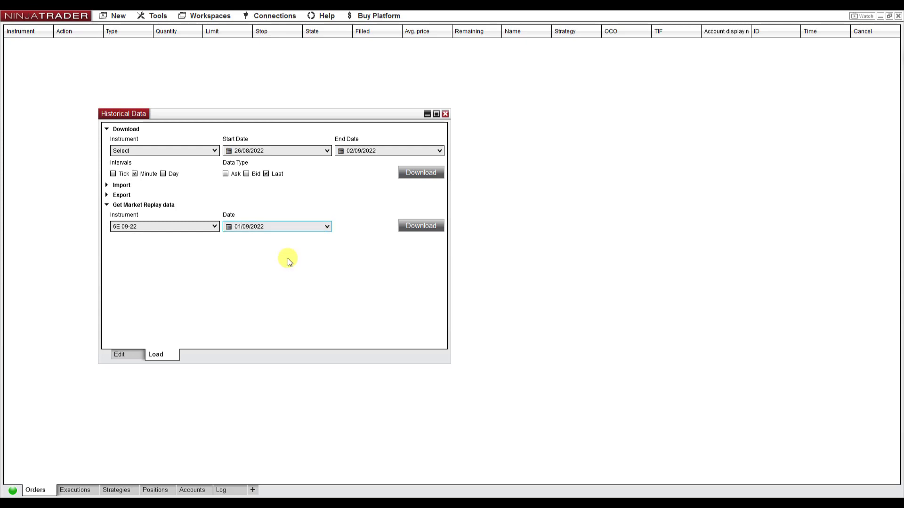
left_click(421, 226)
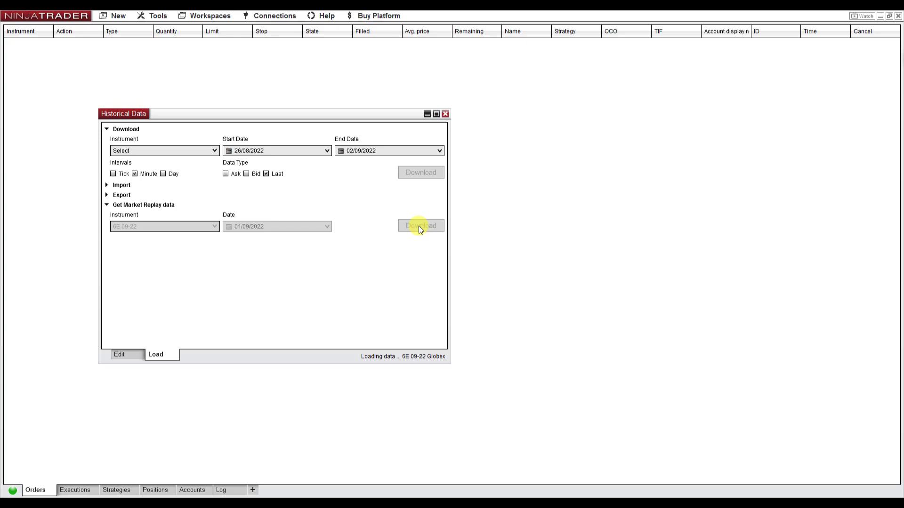
mouse_move(380, 363)
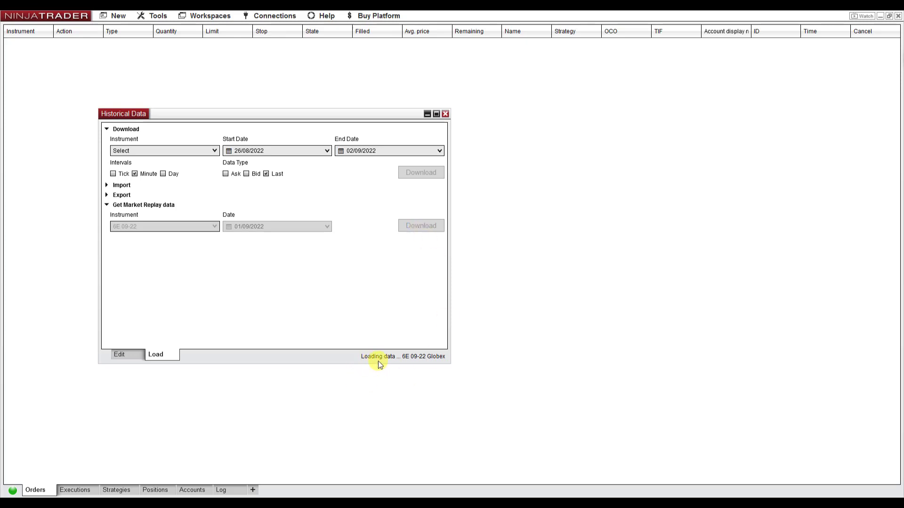
mouse_move(418, 363)
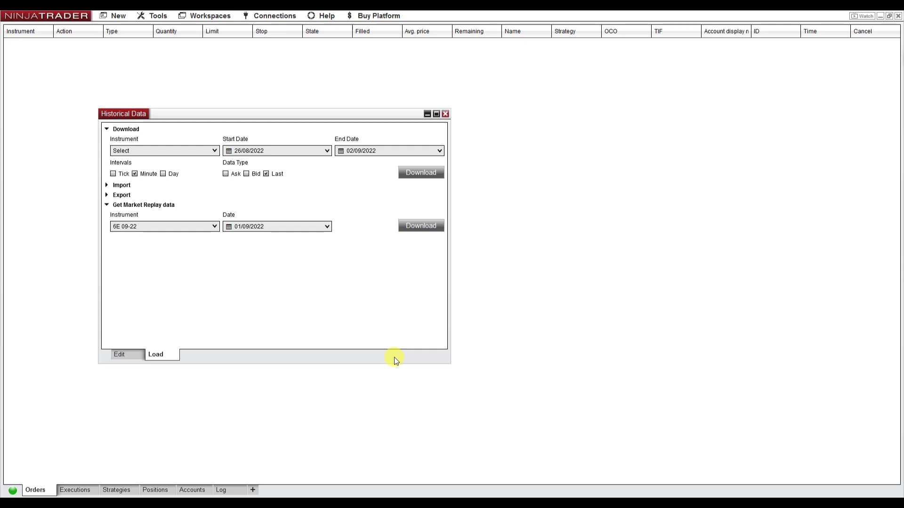
mouse_move(435, 363)
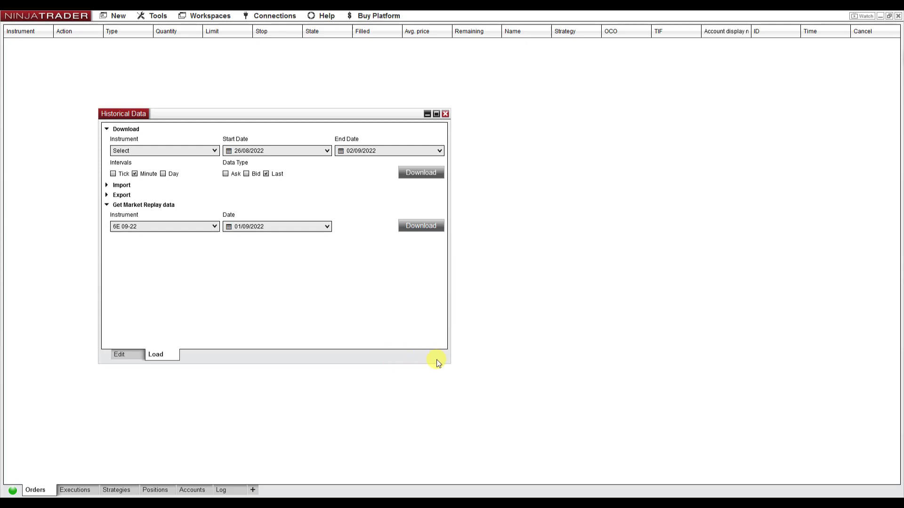
- Close the Historical Data window after the 6E 09-22 download finishes
left_click(248, 226)
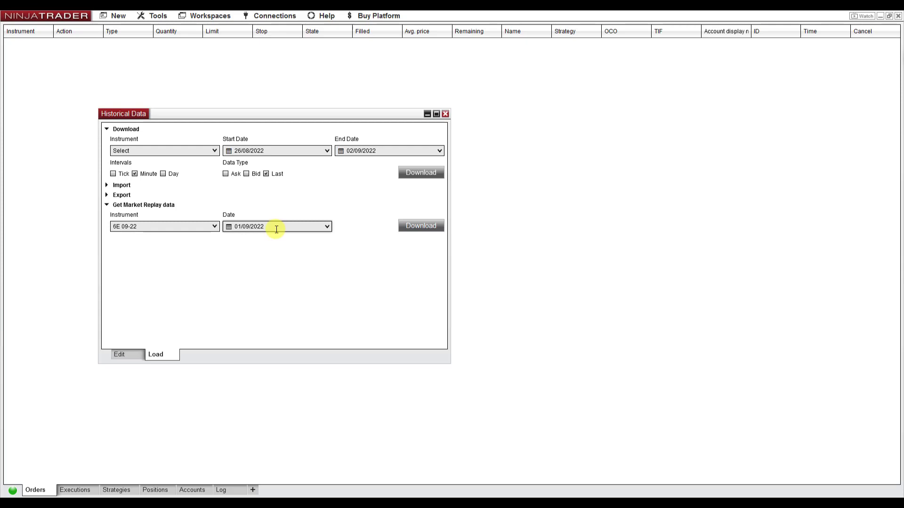
left_click(445, 113)
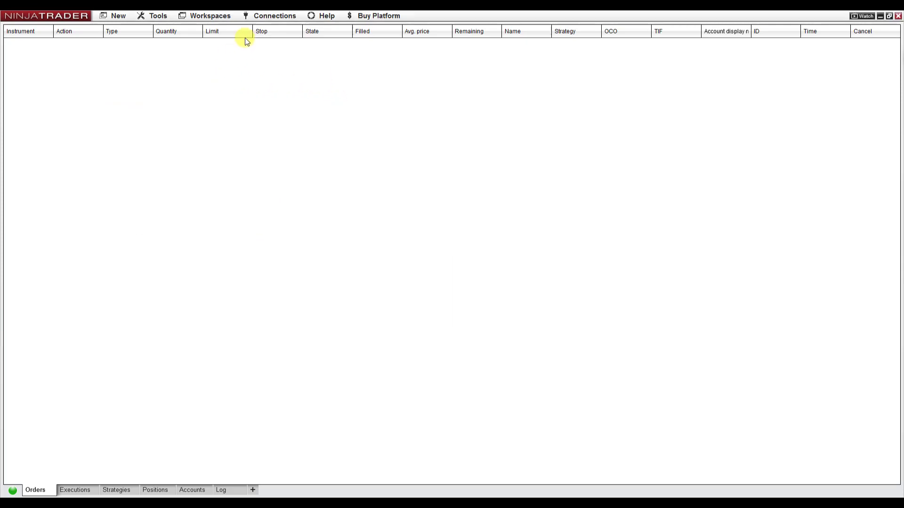
- Disconnect from Kinetick and connect to Playback Connection
left_click(274, 15)
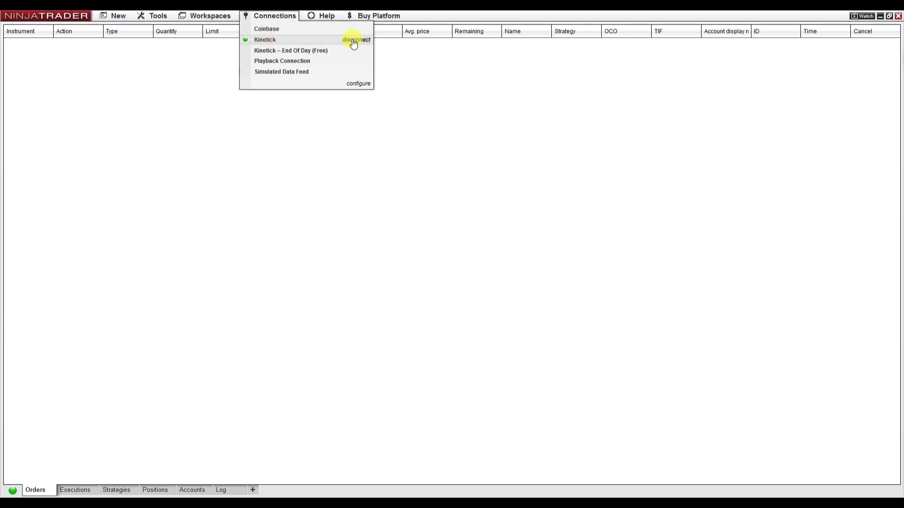
left_click(354, 41)
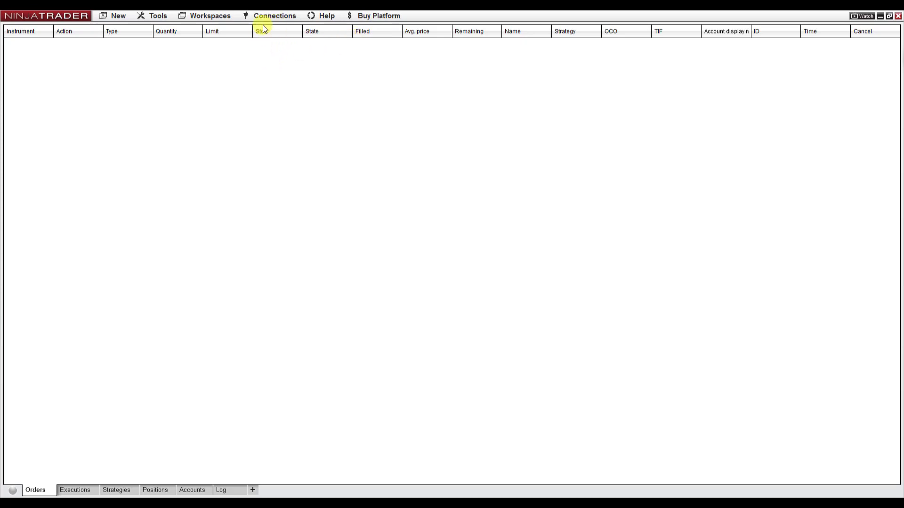
left_click(275, 15)
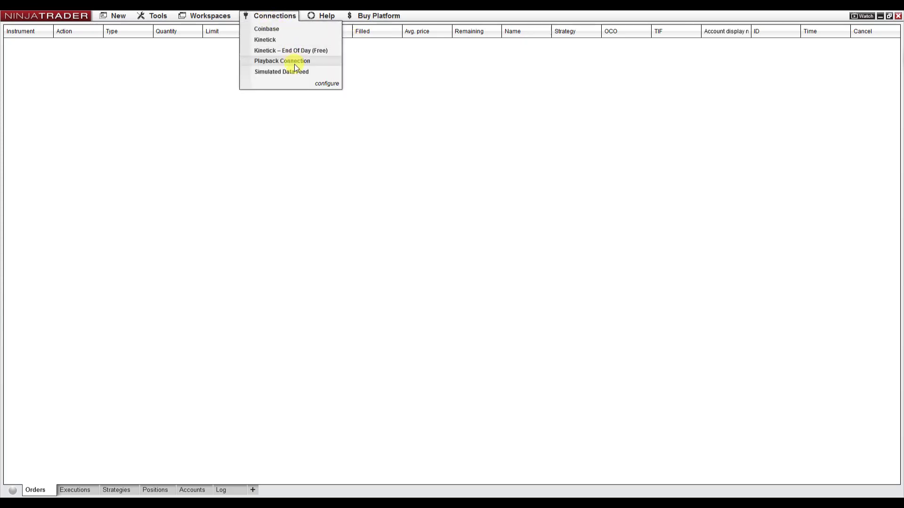
mouse_move(277, 63)
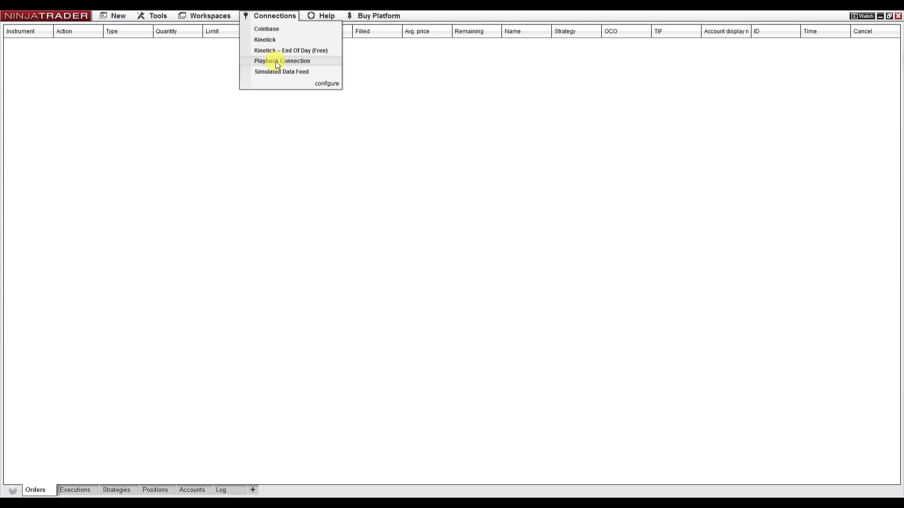
mouse_move(323, 64)
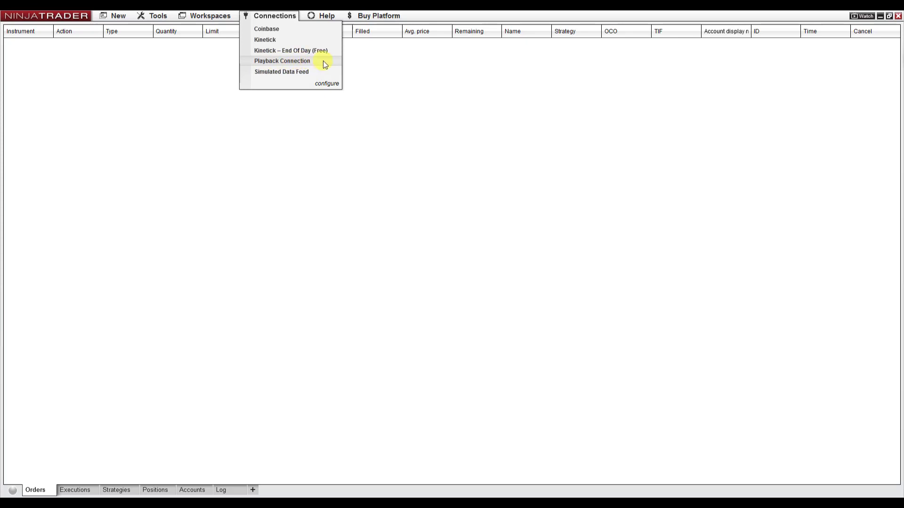
left_click(282, 60)
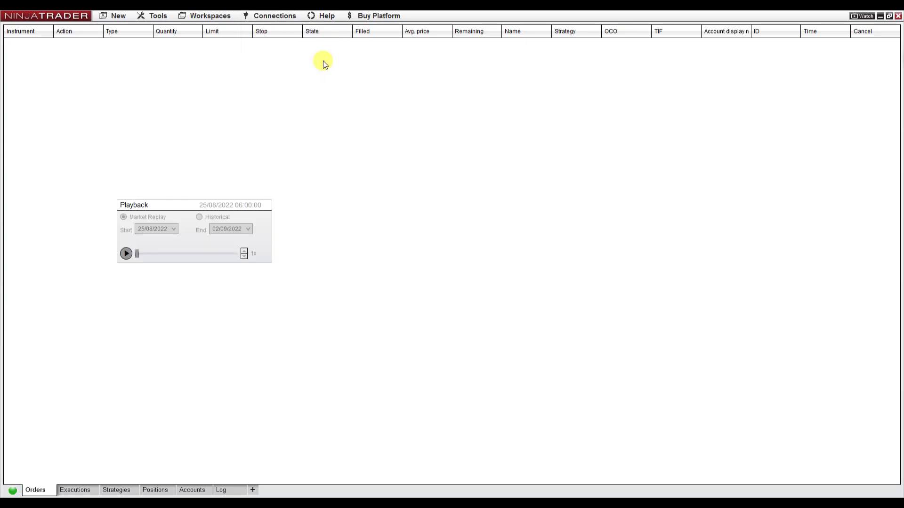
mouse_move(343, 140)
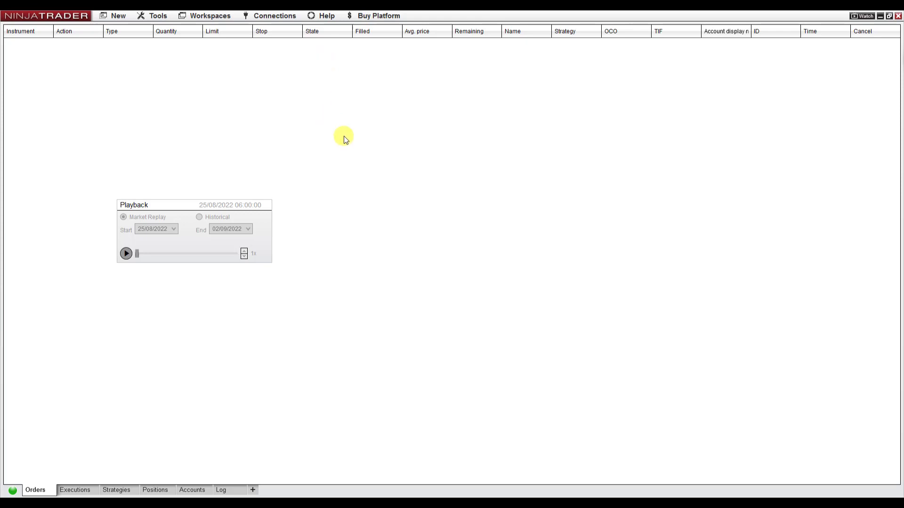
left_click(117, 15)
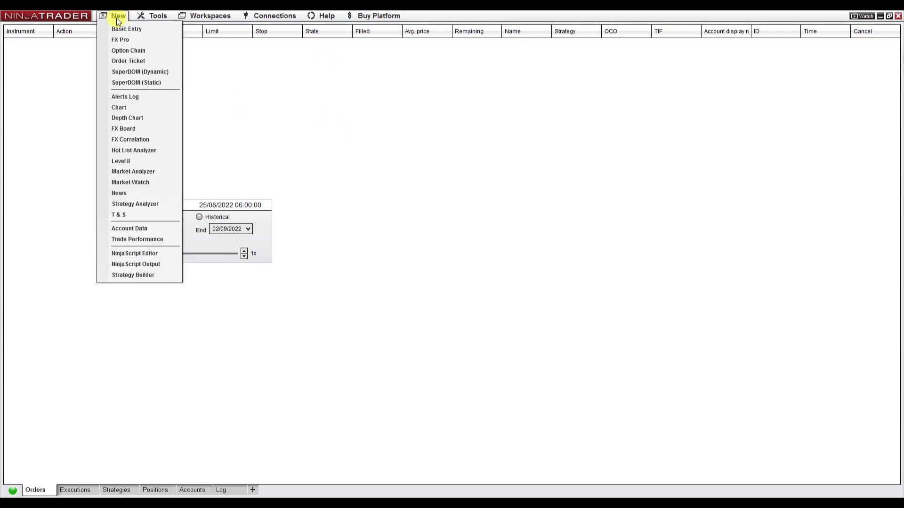
- Start a new chart for 6E 09-22 using TDOFBars with value 5
left_click(118, 108)
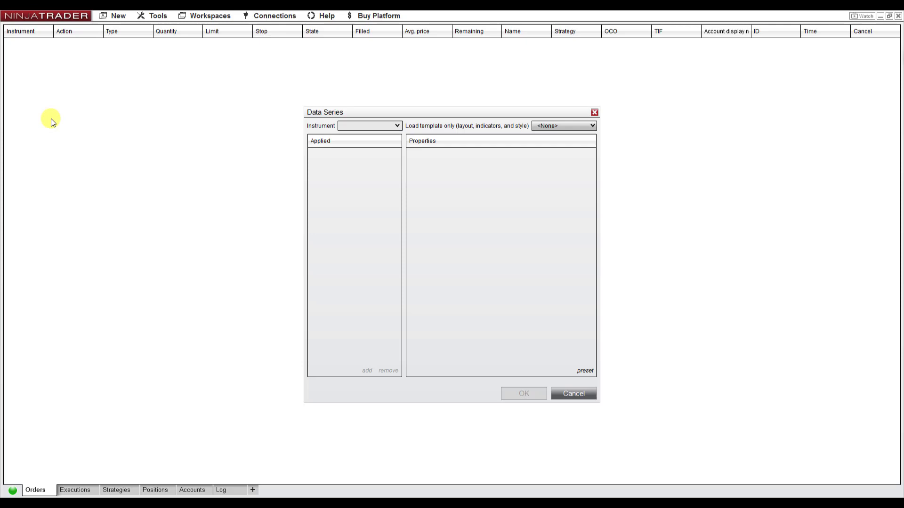
left_click(369, 126)
type("6E 09-22")
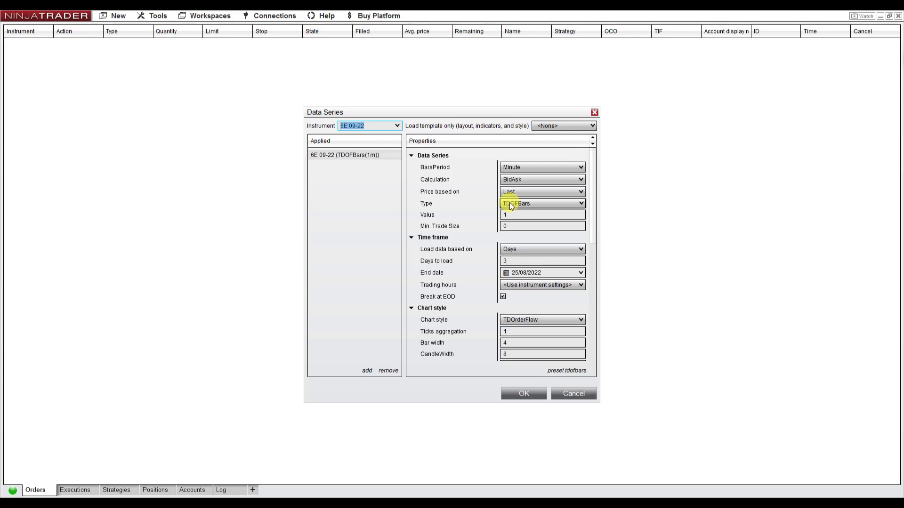
left_click(542, 214)
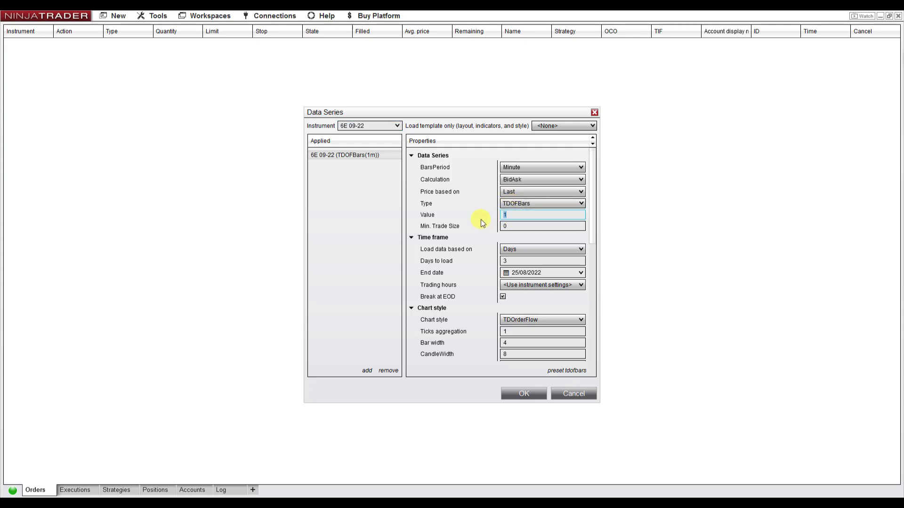
type("5")
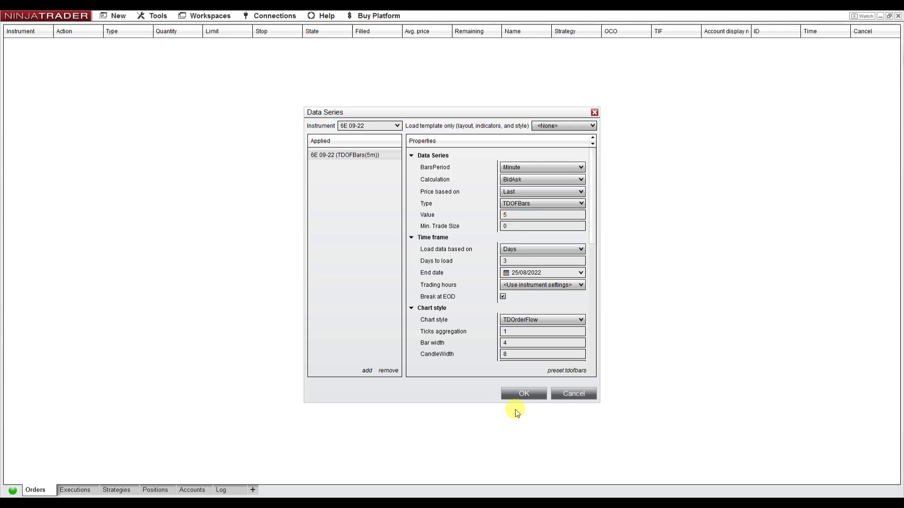
- Create the 5-minute TDOF chart and advance the replay to 01/09/2022 14:27
left_click(522, 393)
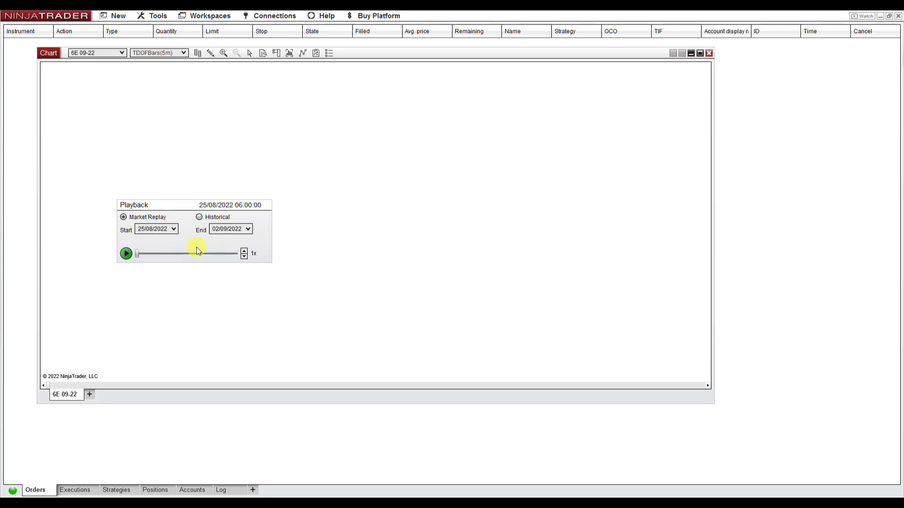
left_click(126, 254)
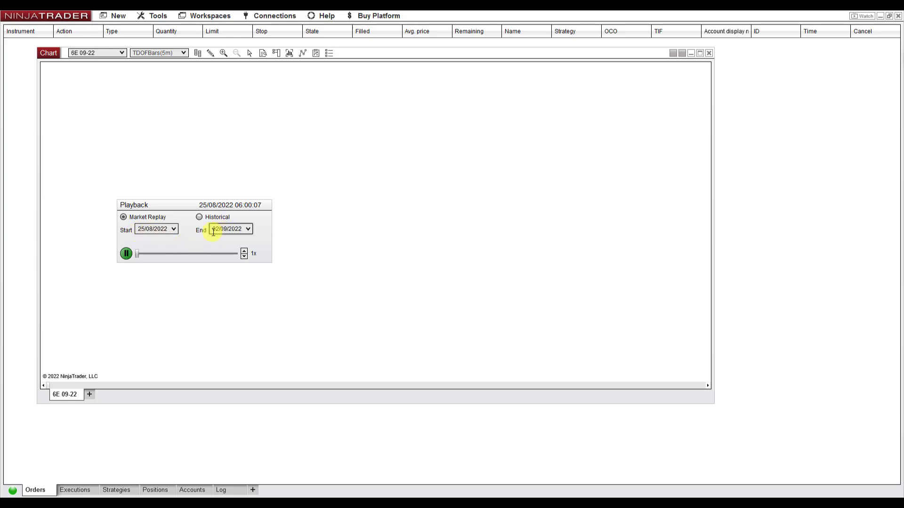
left_click(125, 254)
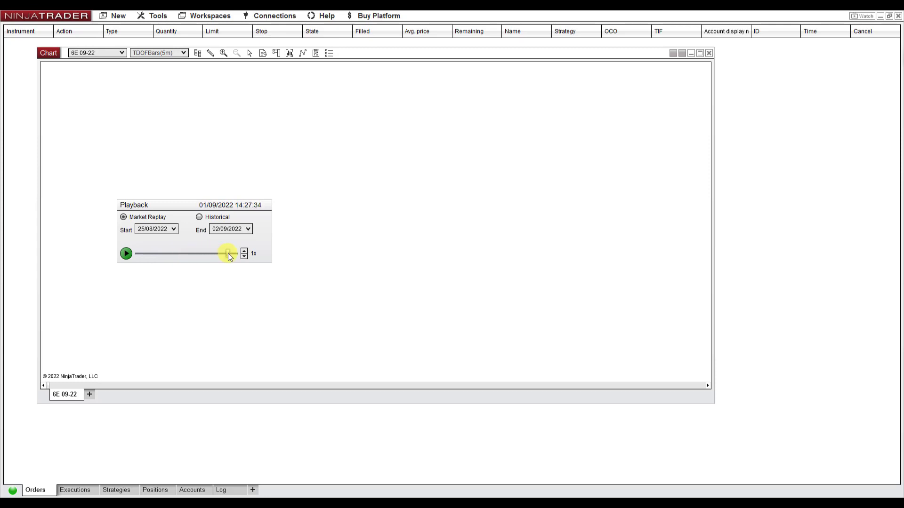
left_click(126, 254)
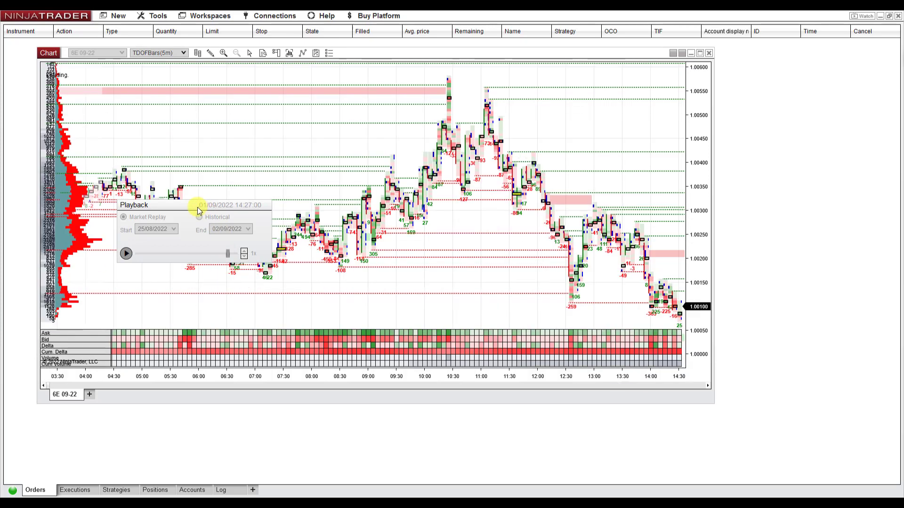
- Maximize and zoom the footprint chart, replay at 50x to 14:35, then pause
left_click(125, 253)
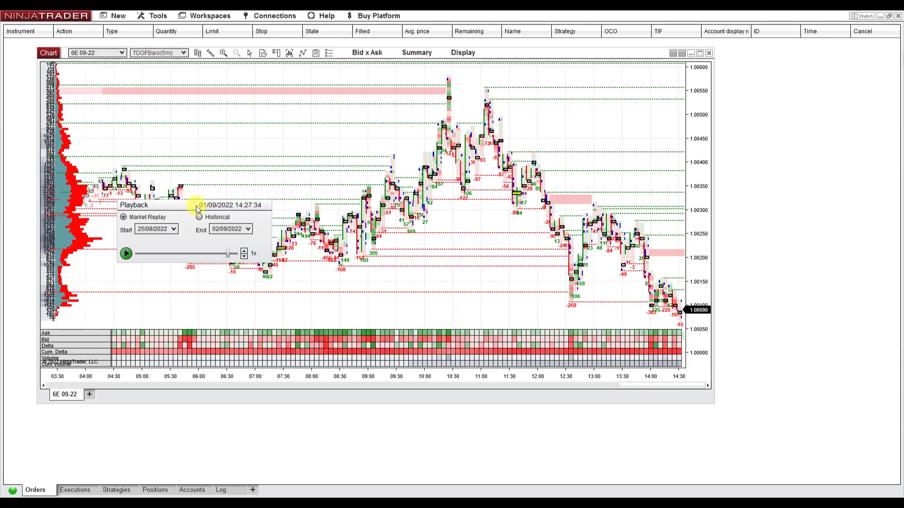
left_click(226, 229)
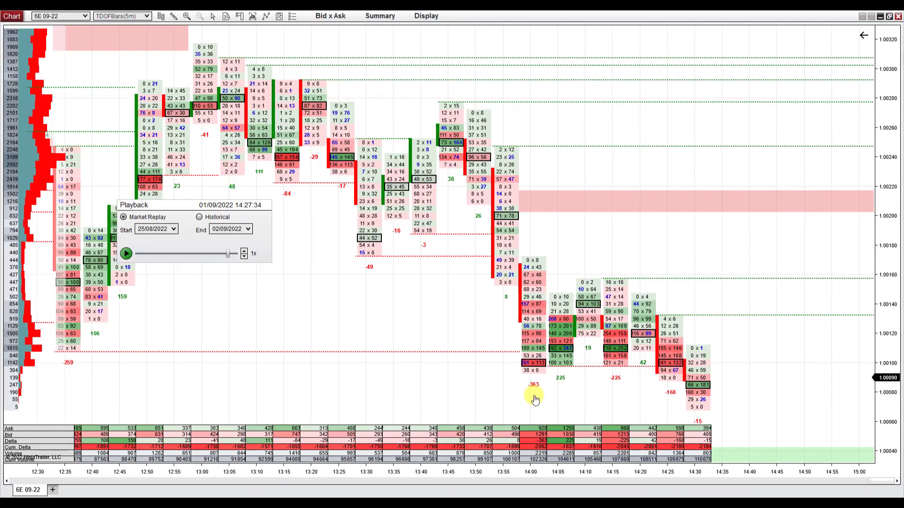
scroll("right", 3)
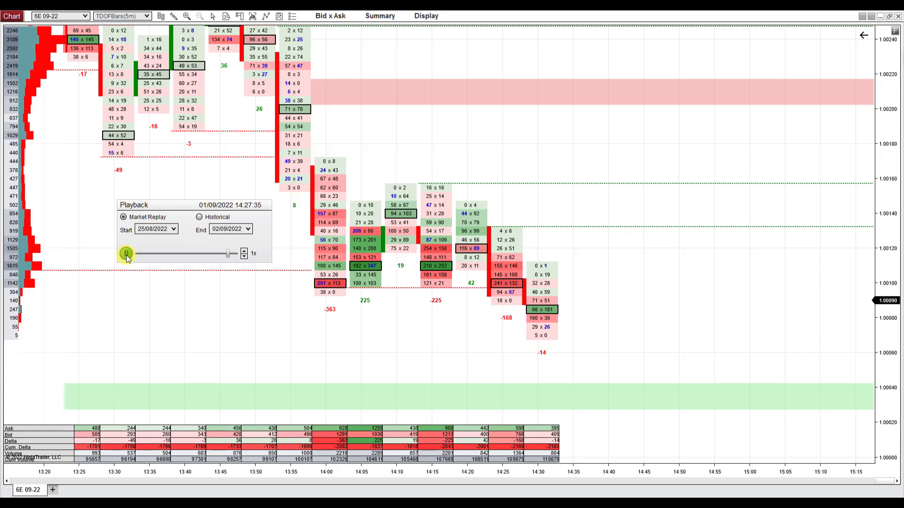
left_click(126, 254)
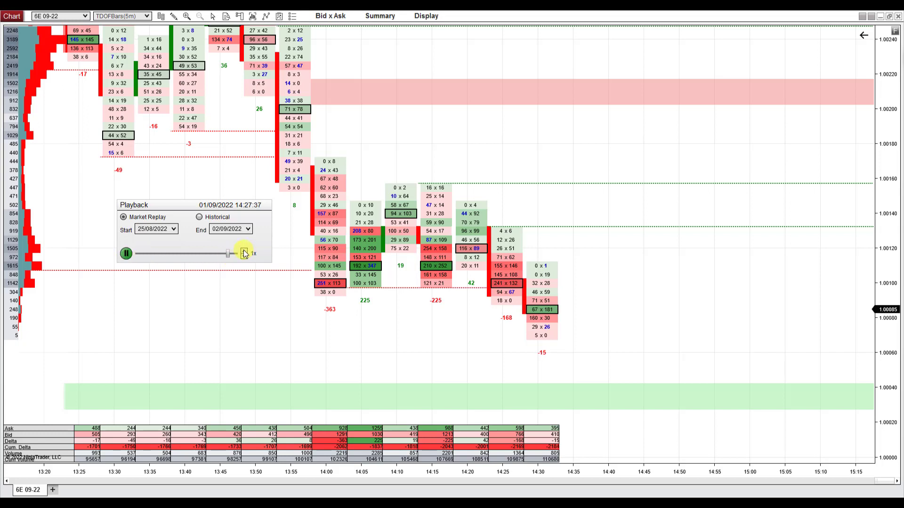
left_click(246, 254)
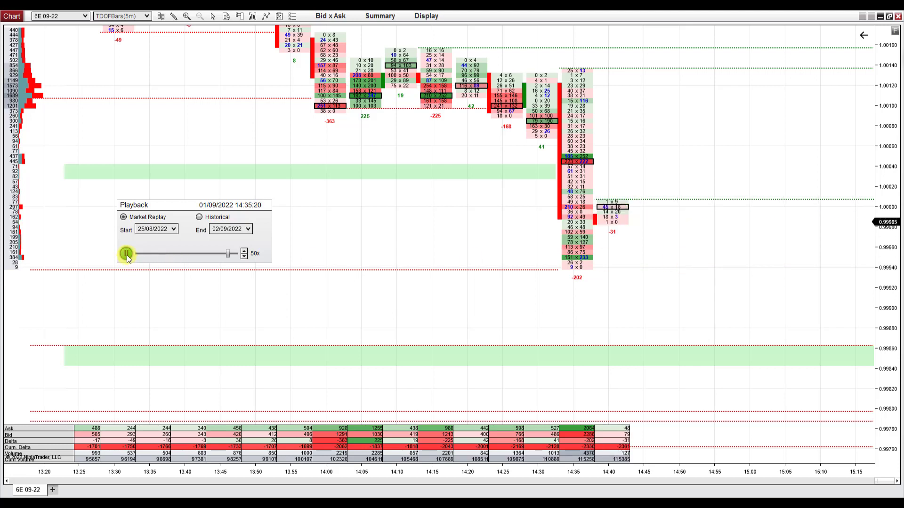
left_click(126, 253)
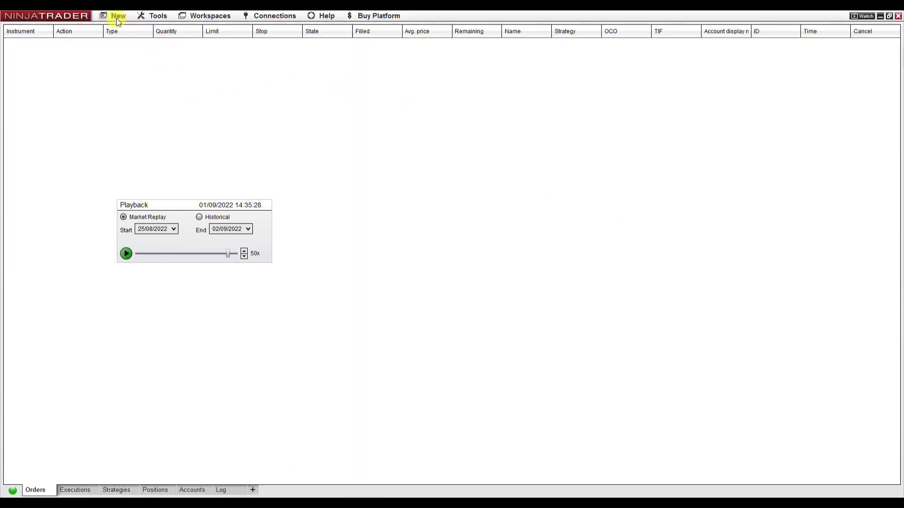
- Create a 6E 09-22 chart with bar type Minute and value 5
left_click(117, 16)
type("6E")
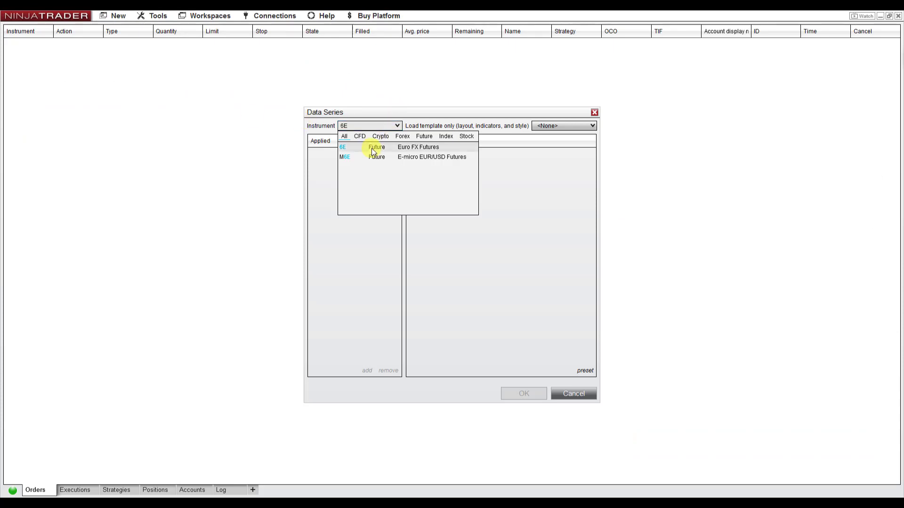
left_click(342, 147)
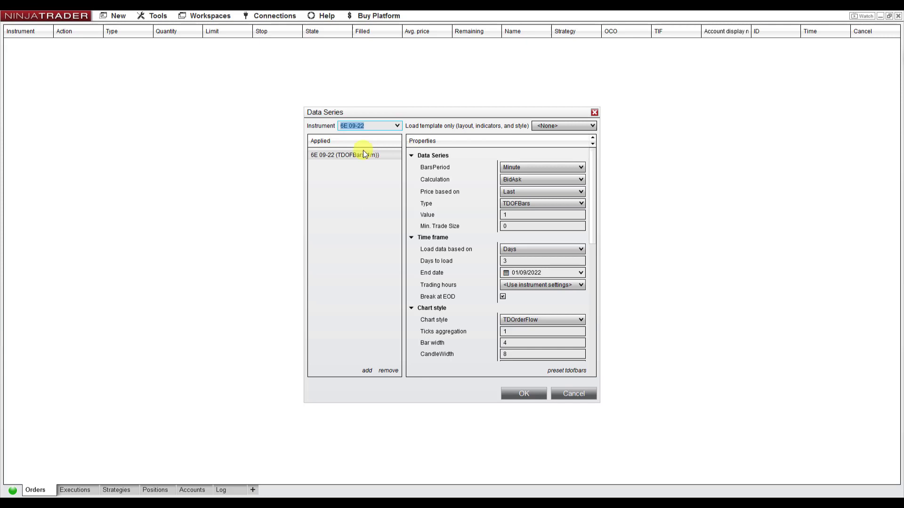
left_click(580, 203)
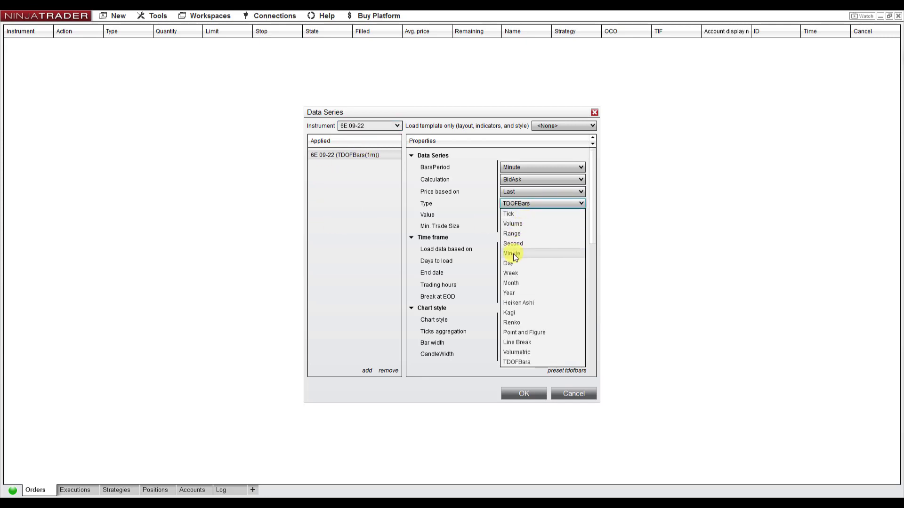
left_click(512, 254)
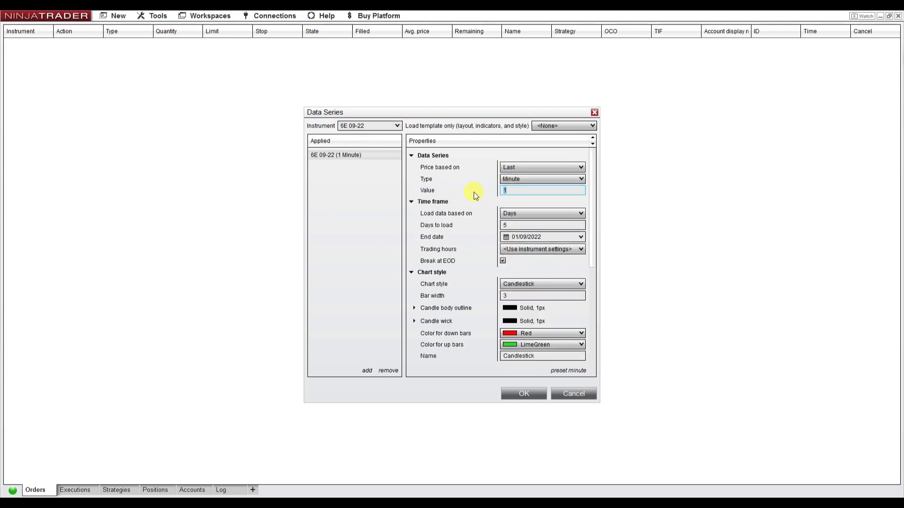
type("5")
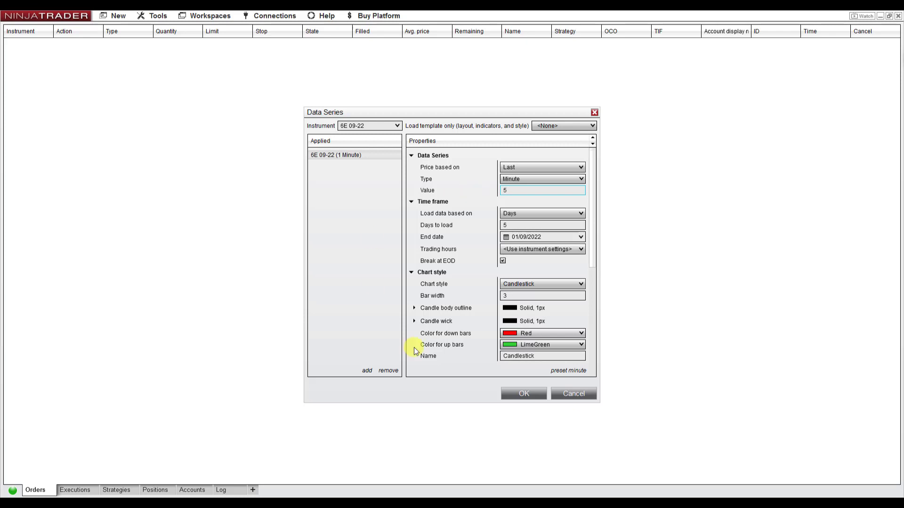
left_click(522, 393)
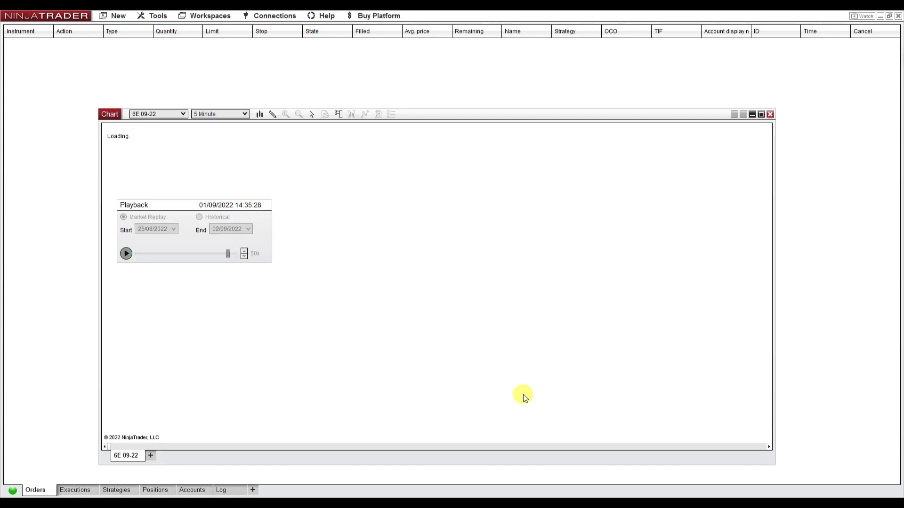
- Play the replay again and double its speed to 100x, reaching 14:36
left_click(126, 254)
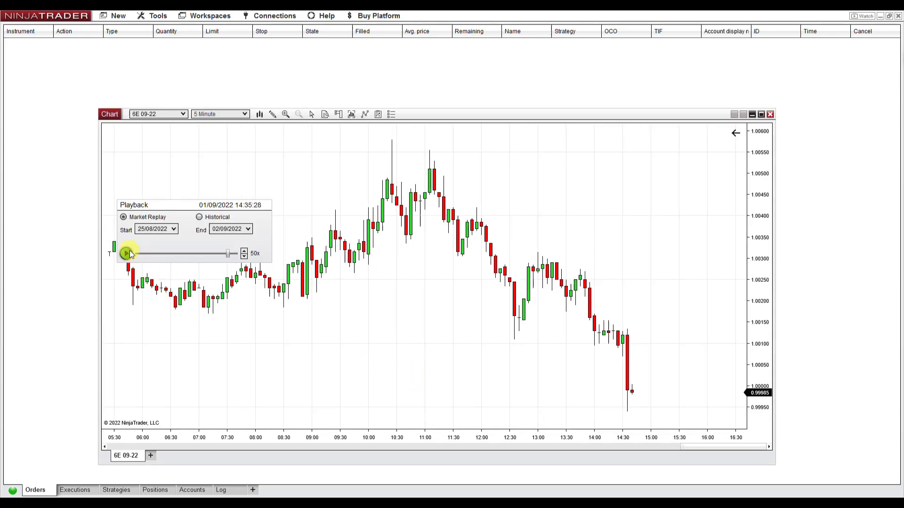
left_click(125, 254)
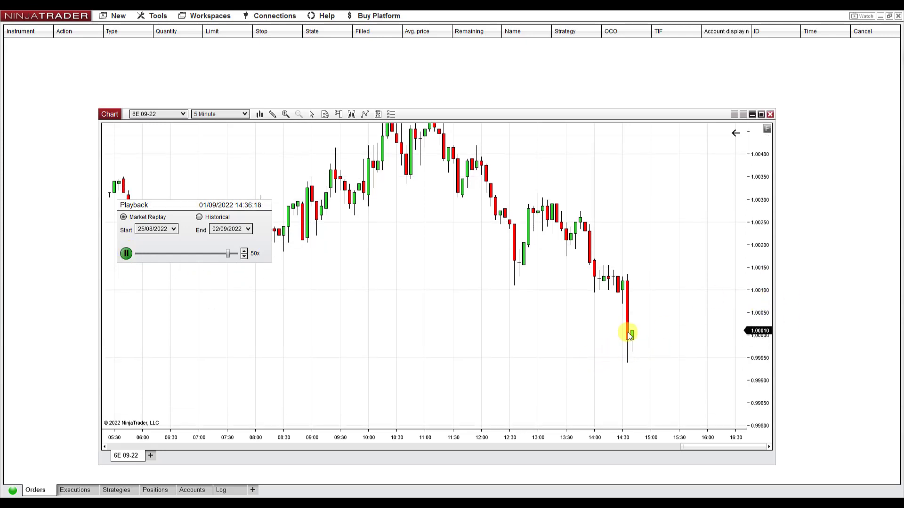
left_click(244, 251)
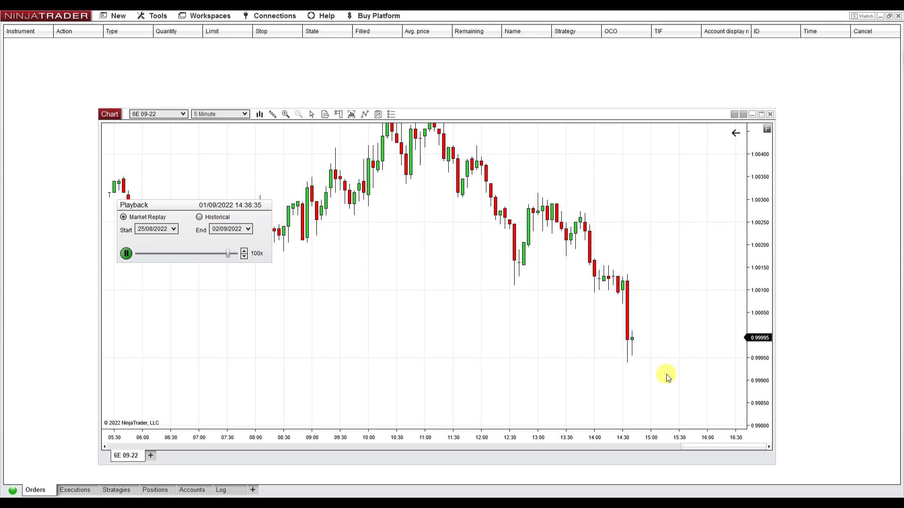
mouse_move(711, 365)
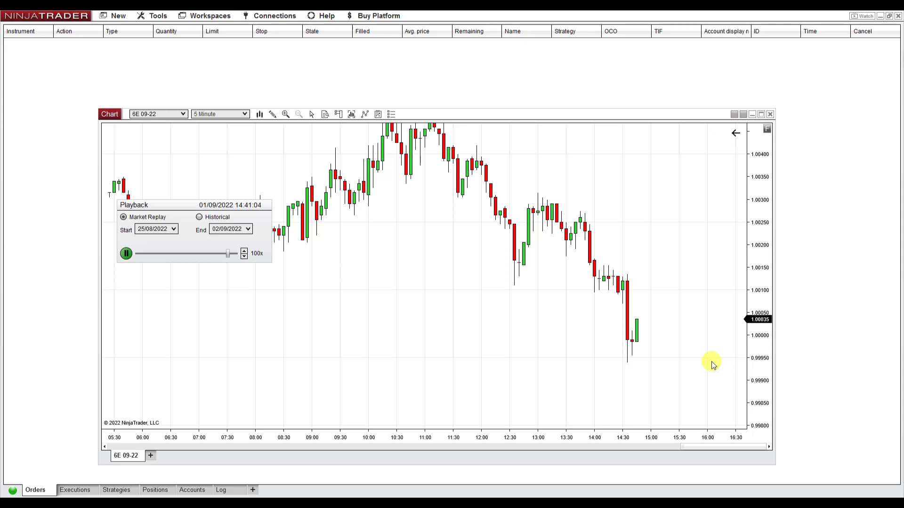
mouse_move(598, 353)
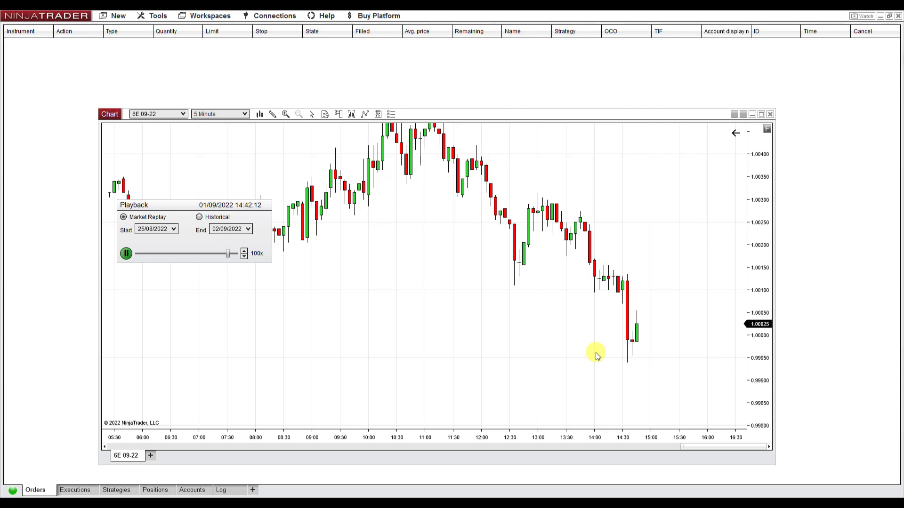